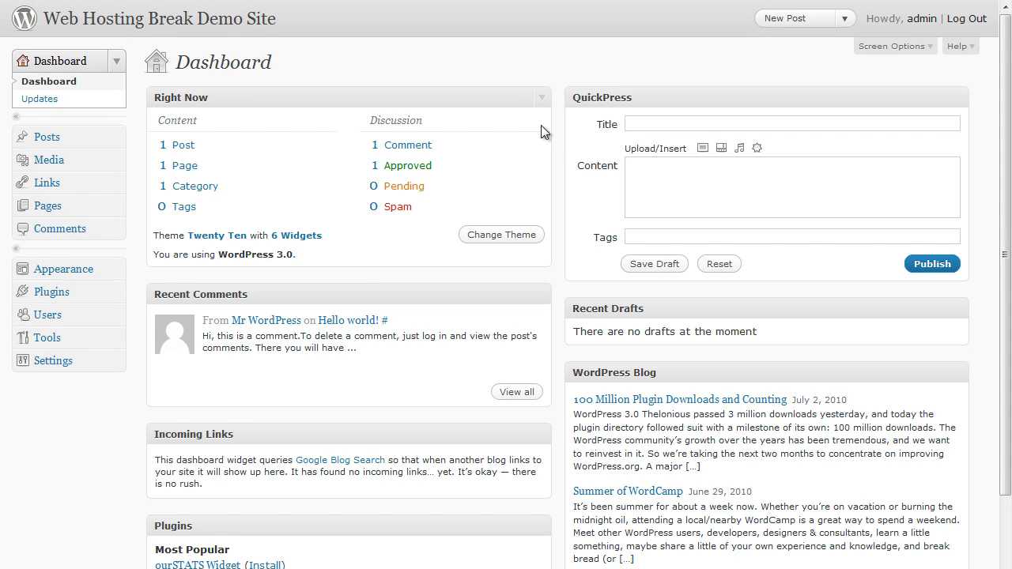
pyautogui.moveTo(558, 149)
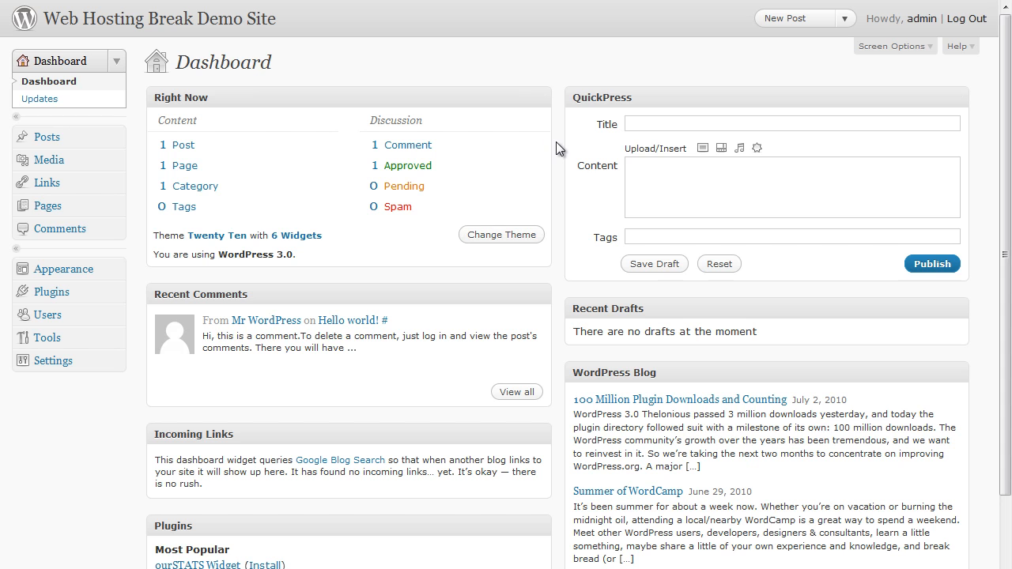
pyautogui.moveTo(566, 184)
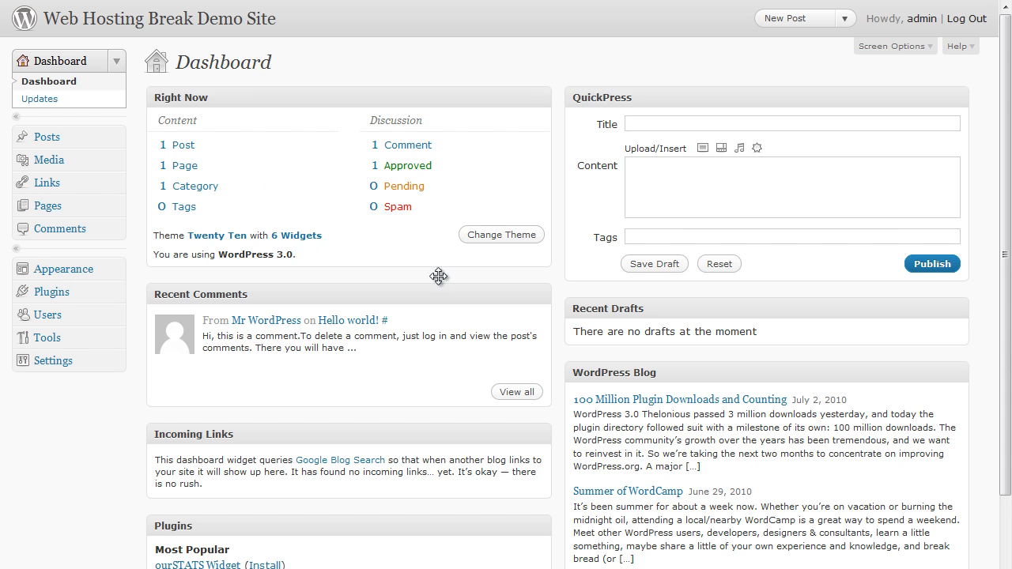
pyautogui.moveTo(798, 65)
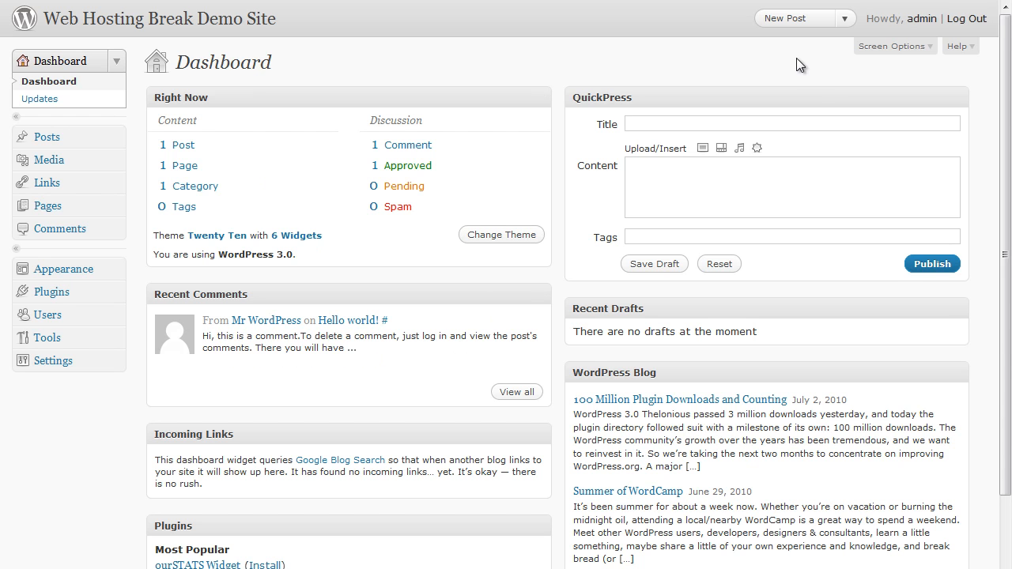
pyautogui.moveTo(155, 60)
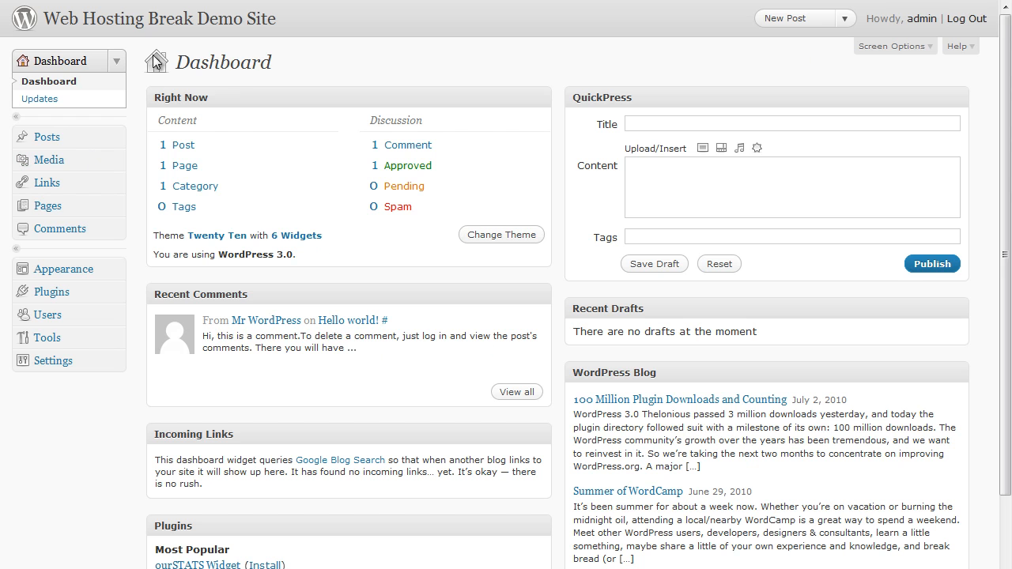
pyautogui.moveTo(275, 75)
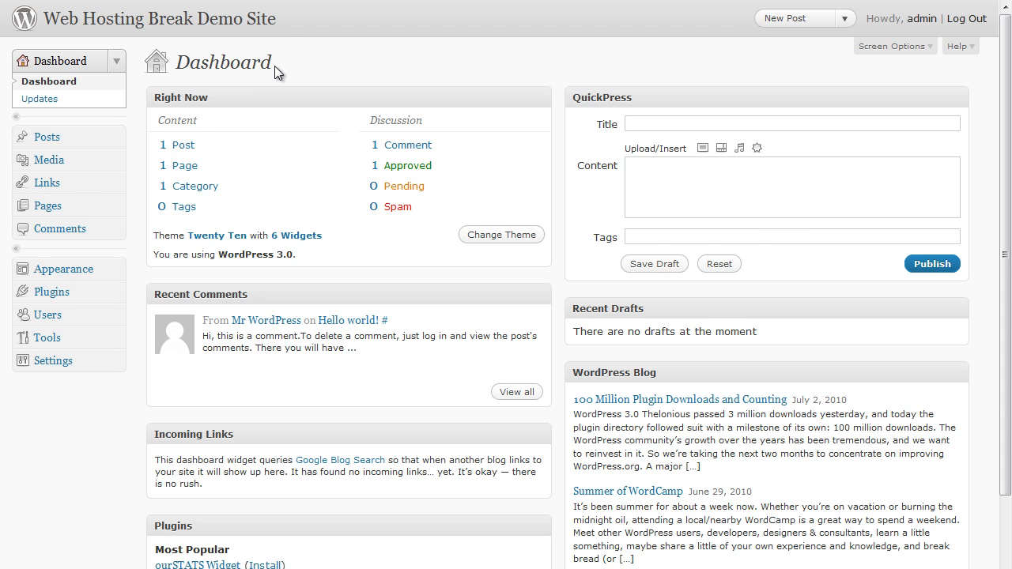
pyautogui.moveTo(66, 277)
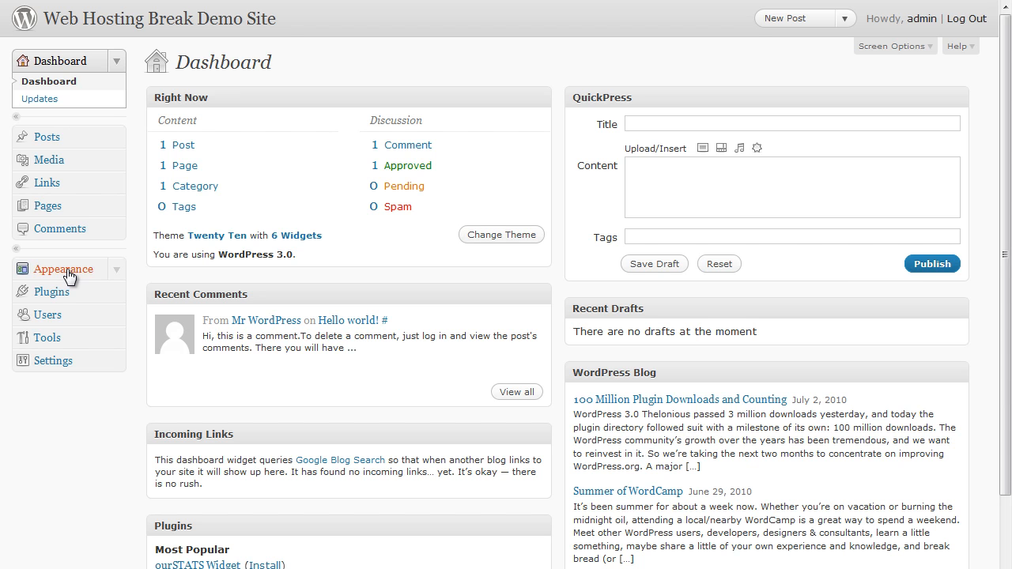
# Step: Show Manage Themes with Twenty Ten 1.0 as the current and only theme
pyautogui.click(64, 269)
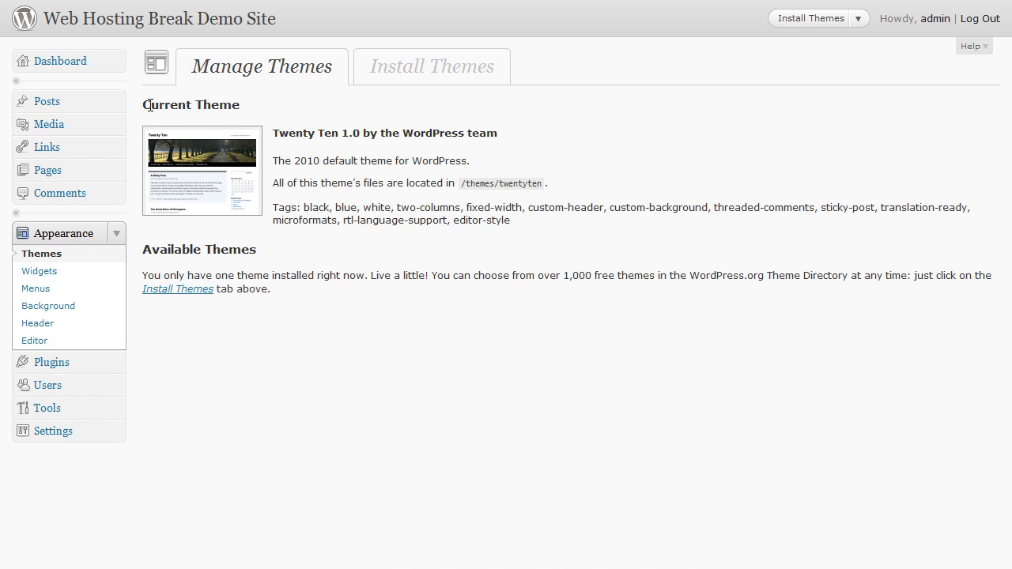
pyautogui.moveTo(284, 133)
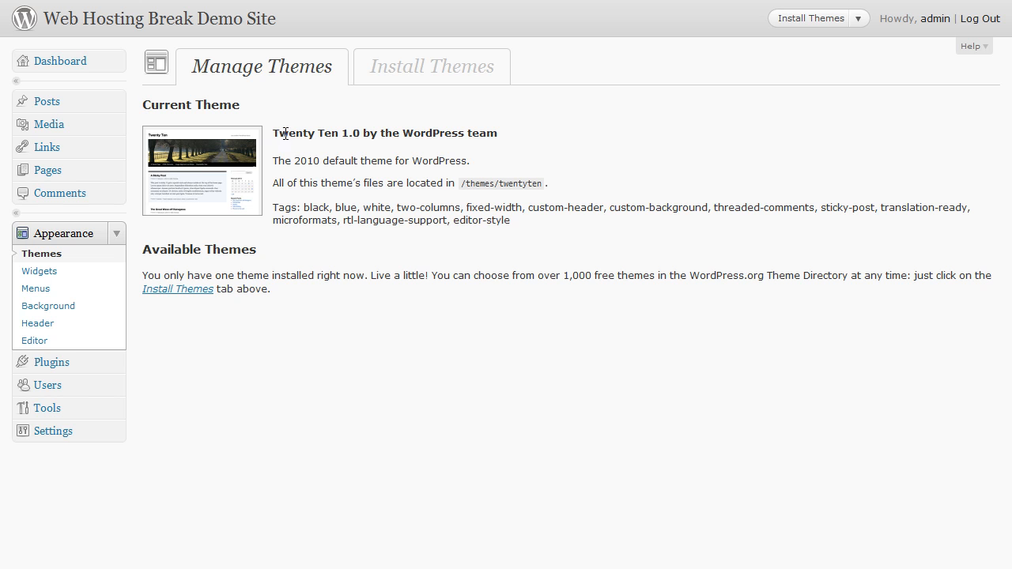
pyautogui.moveTo(158, 245)
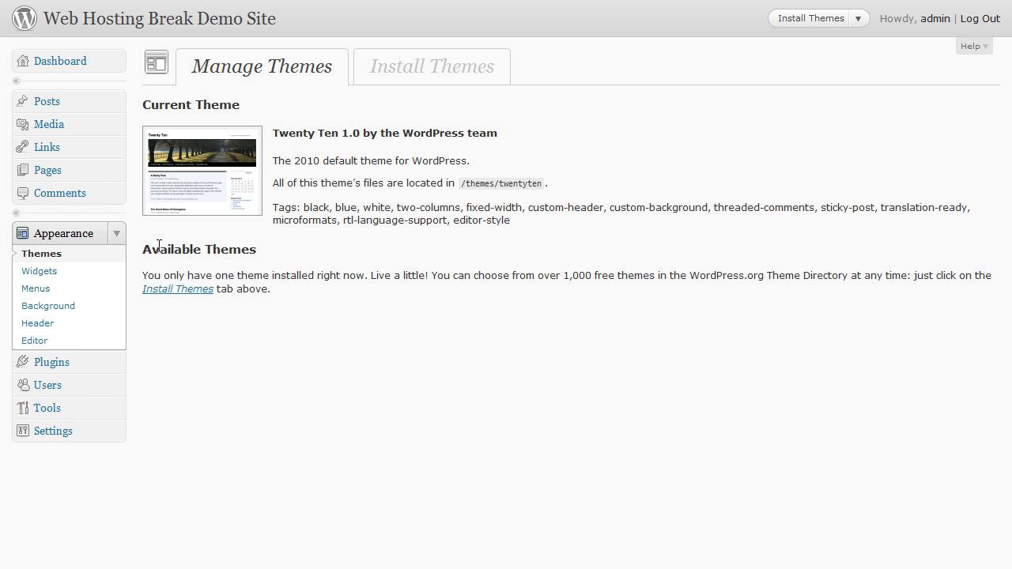
pyautogui.moveTo(344, 296)
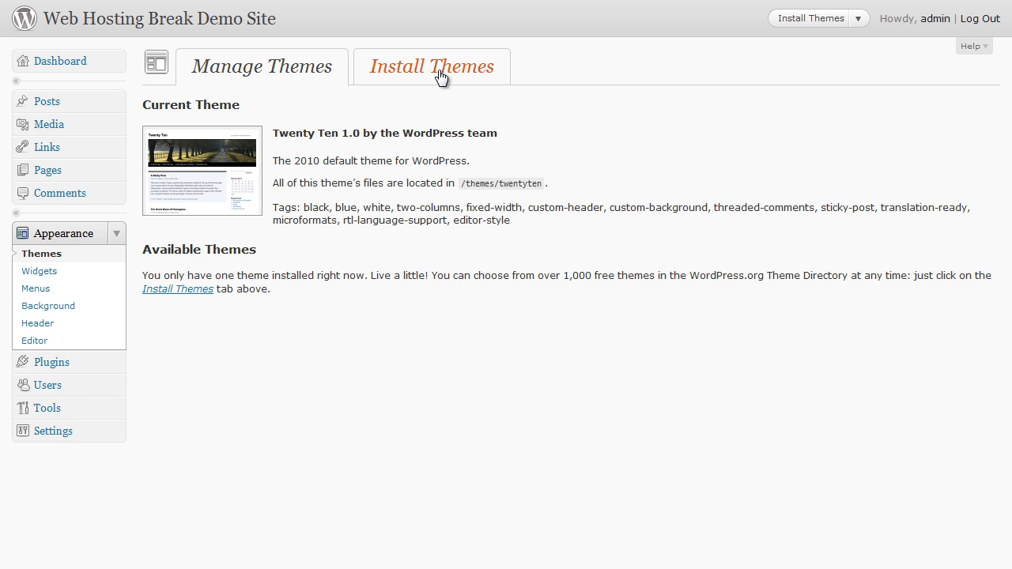
pyautogui.moveTo(413, 82)
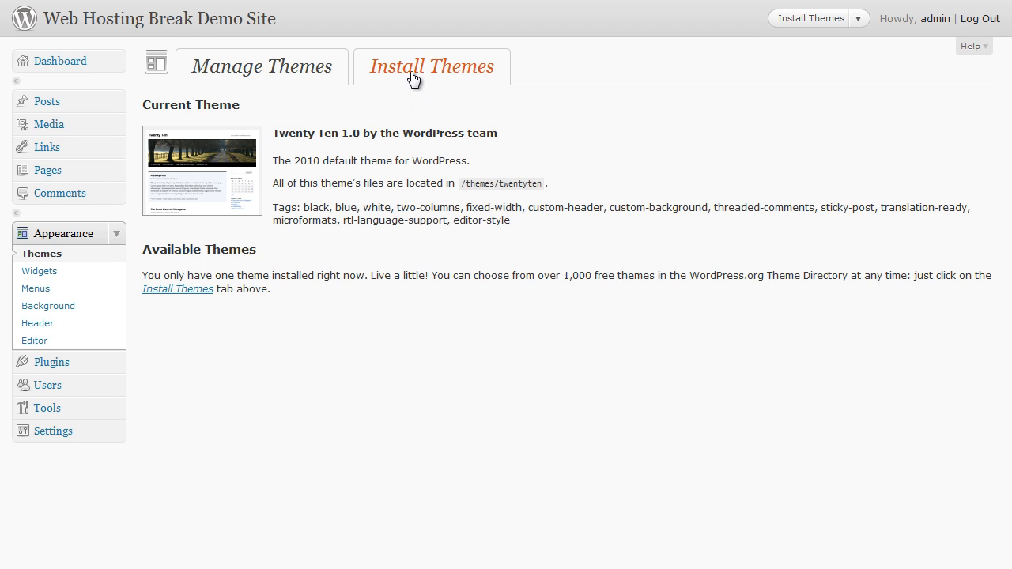
# Step: List the Featured installable themes, including The Erudite, Mystique and Constructor
pyautogui.click(433, 67)
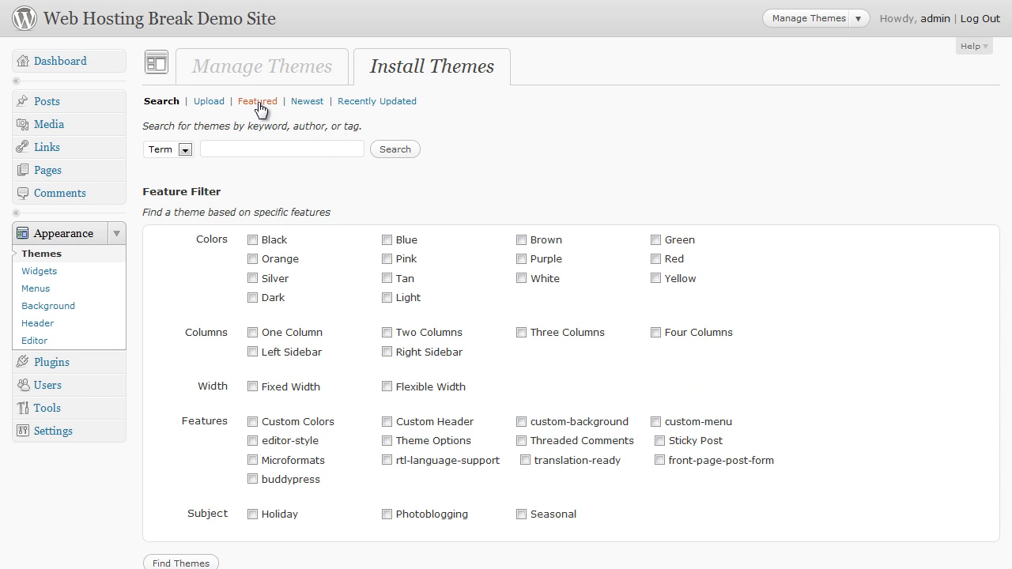
pyautogui.moveTo(263, 108)
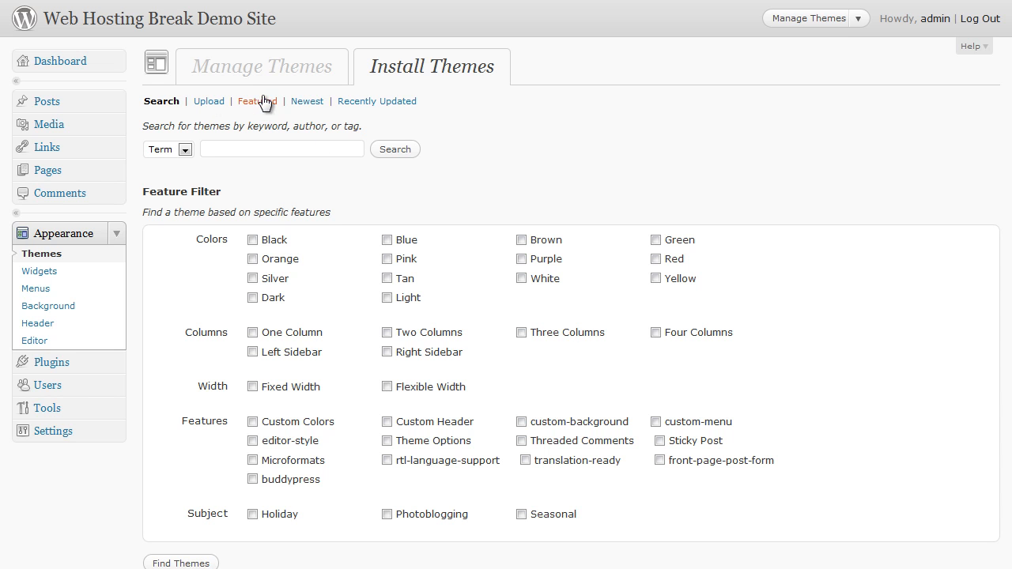
pyautogui.click(256, 101)
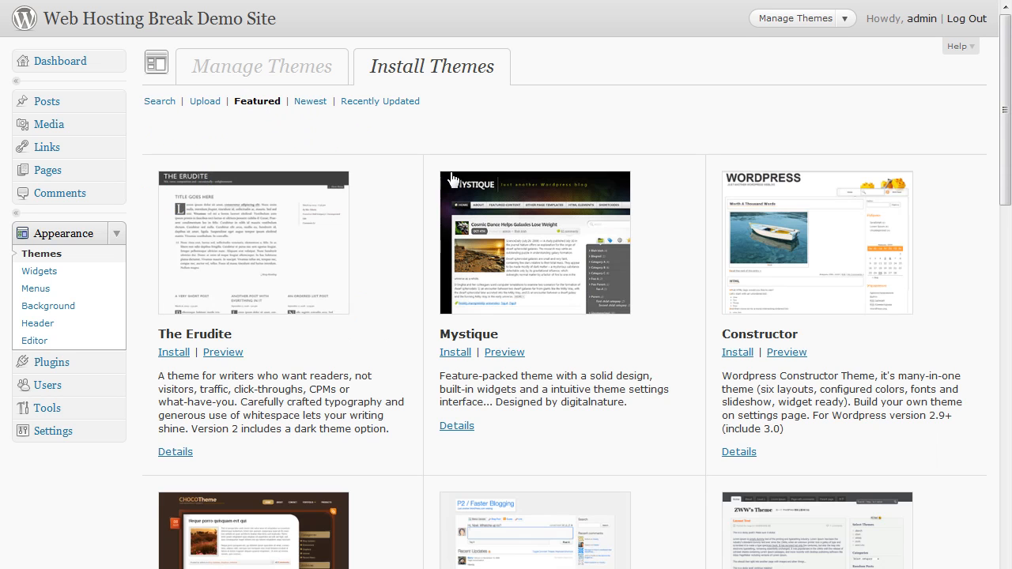
pyautogui.scroll(-3)
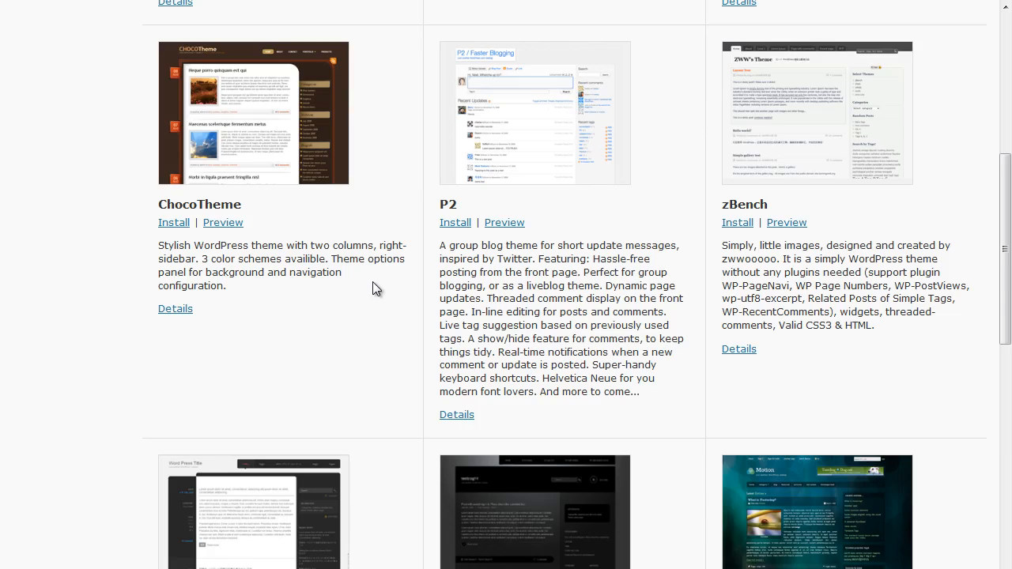
pyautogui.scroll(-3)
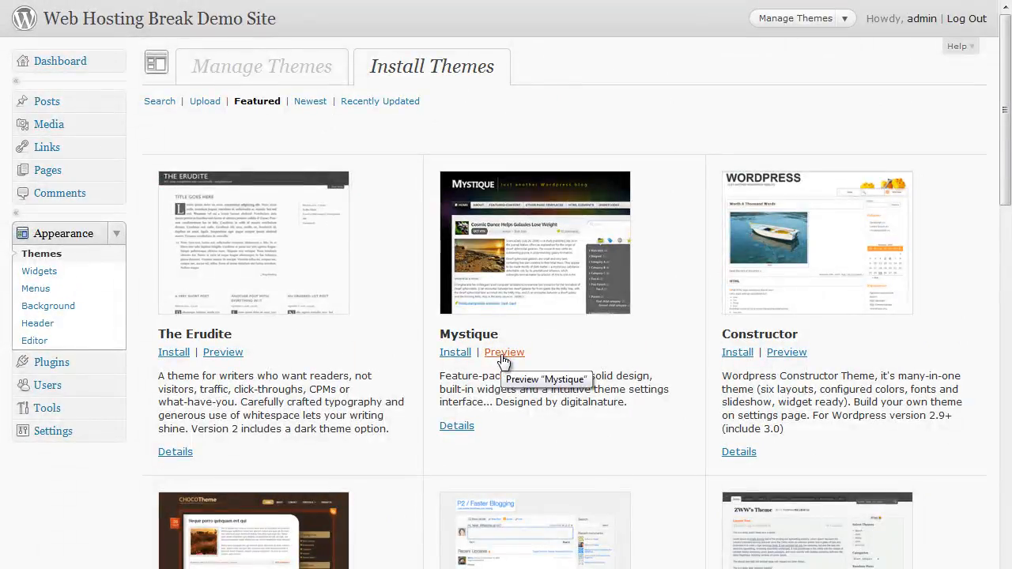
pyautogui.click(505, 351)
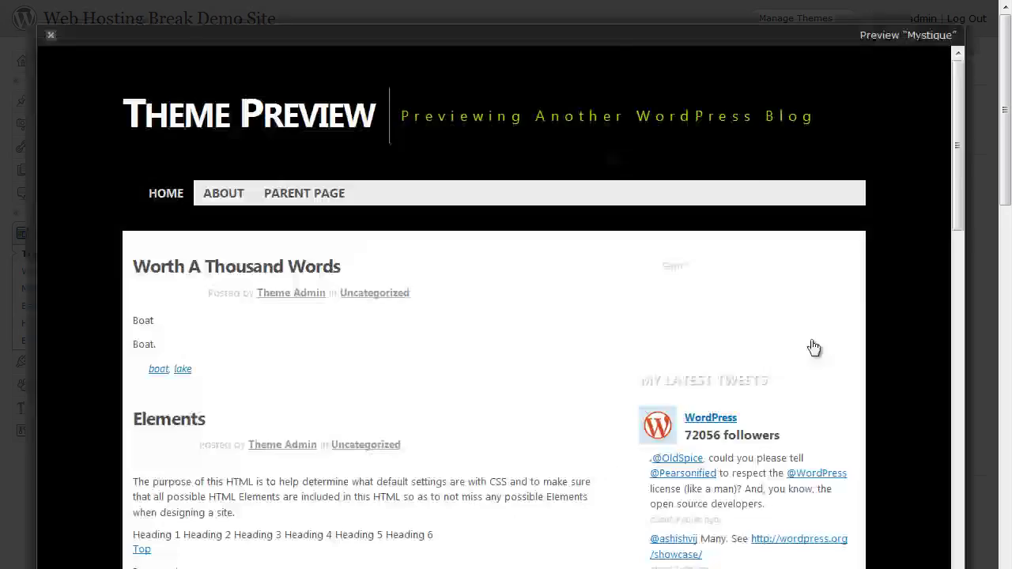
pyautogui.scroll(-3)
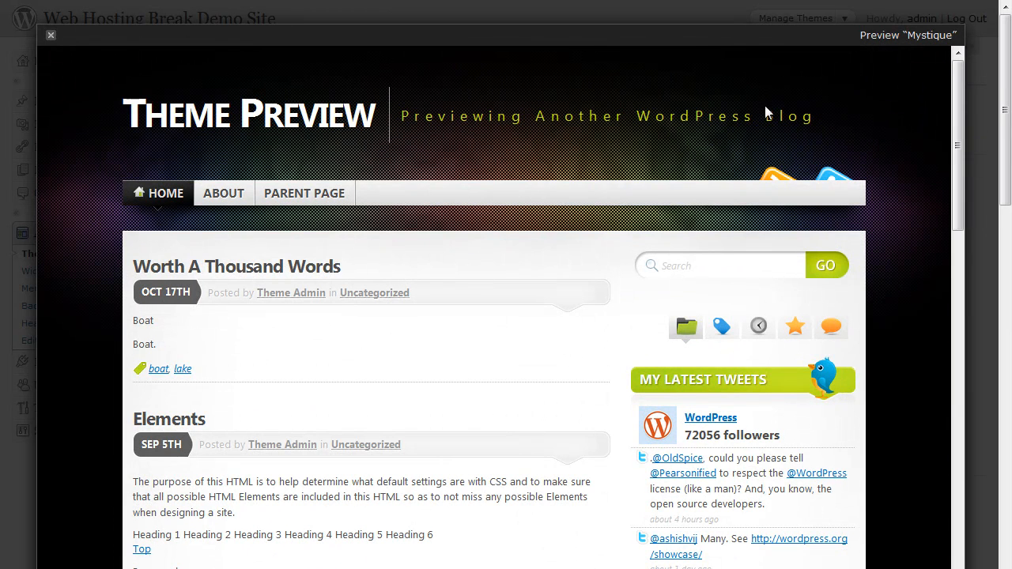
pyautogui.click(50, 35)
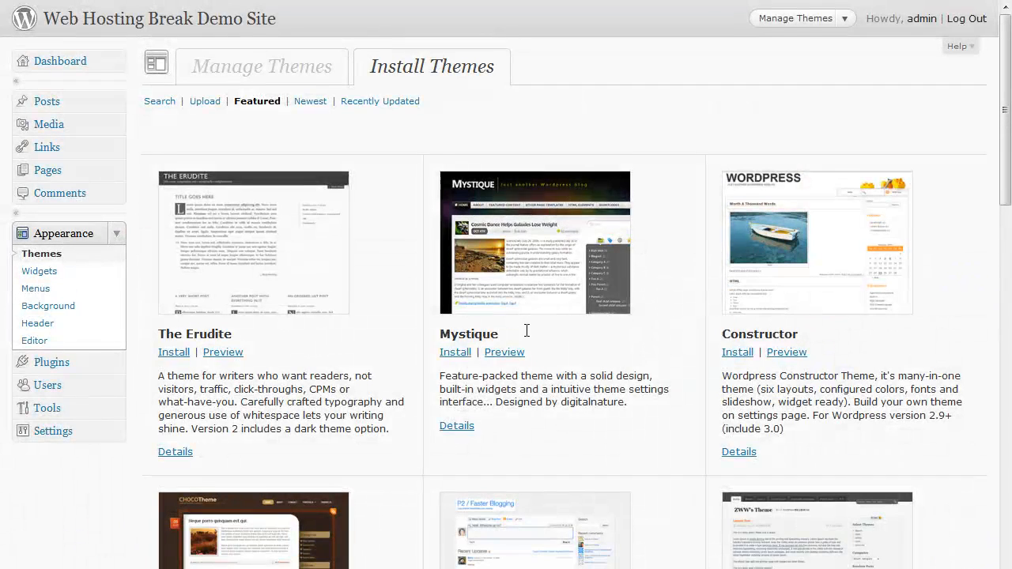
# Step: Start installing Mystique 2.4.2, reaching the FTP Connection Information request
pyautogui.click(456, 351)
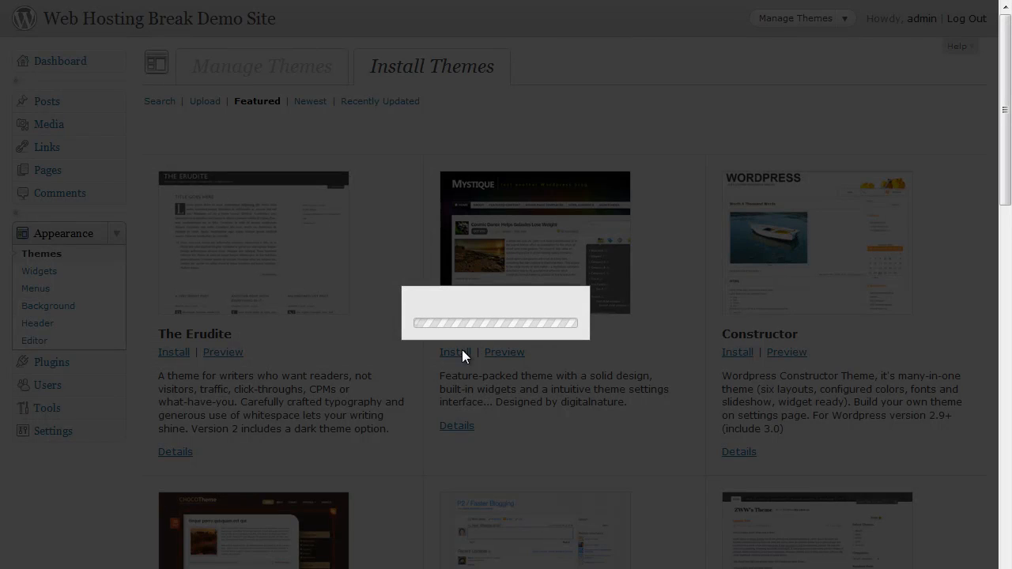
pyautogui.click(455, 351)
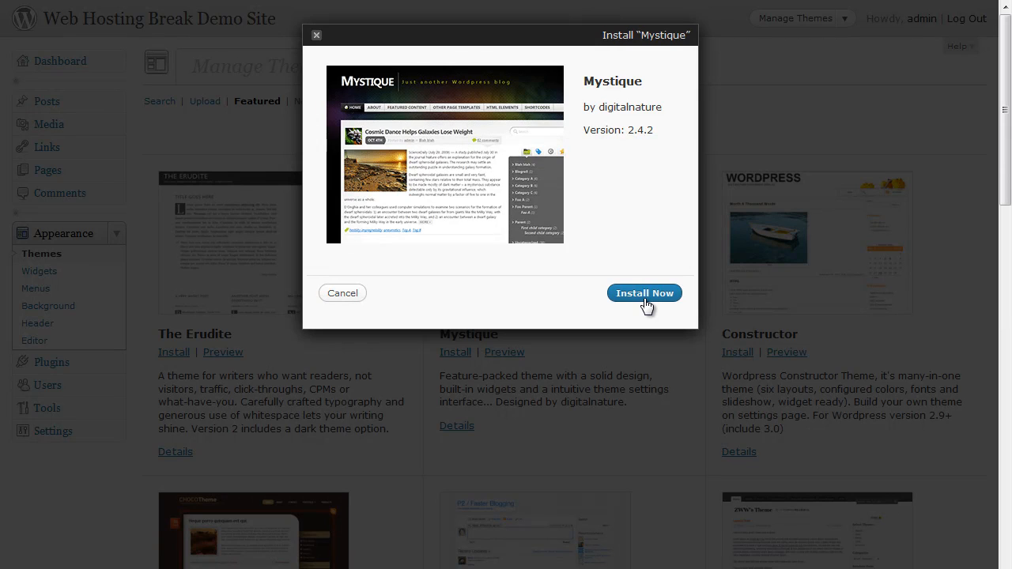
pyautogui.click(646, 293)
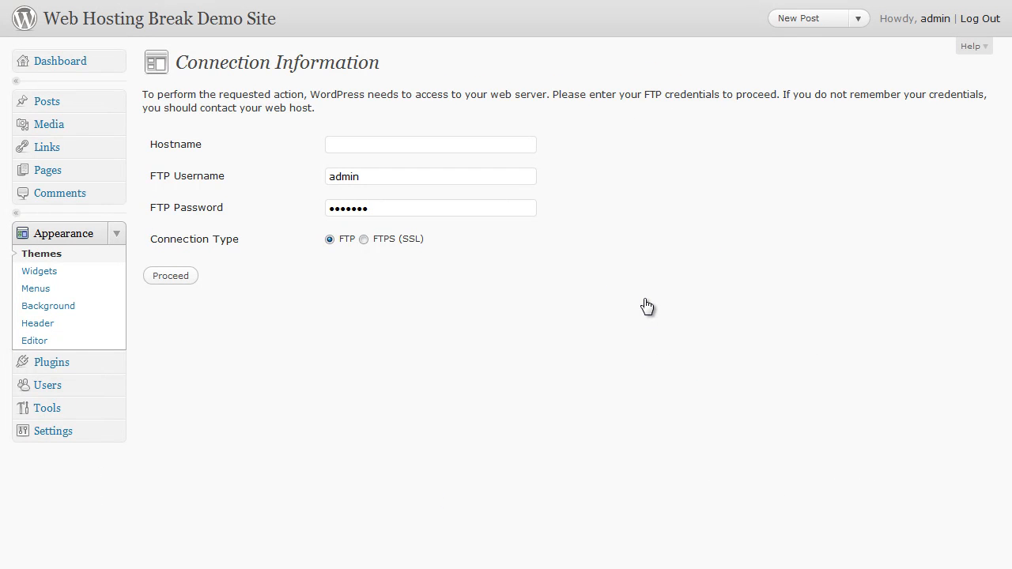
pyautogui.click(430, 144)
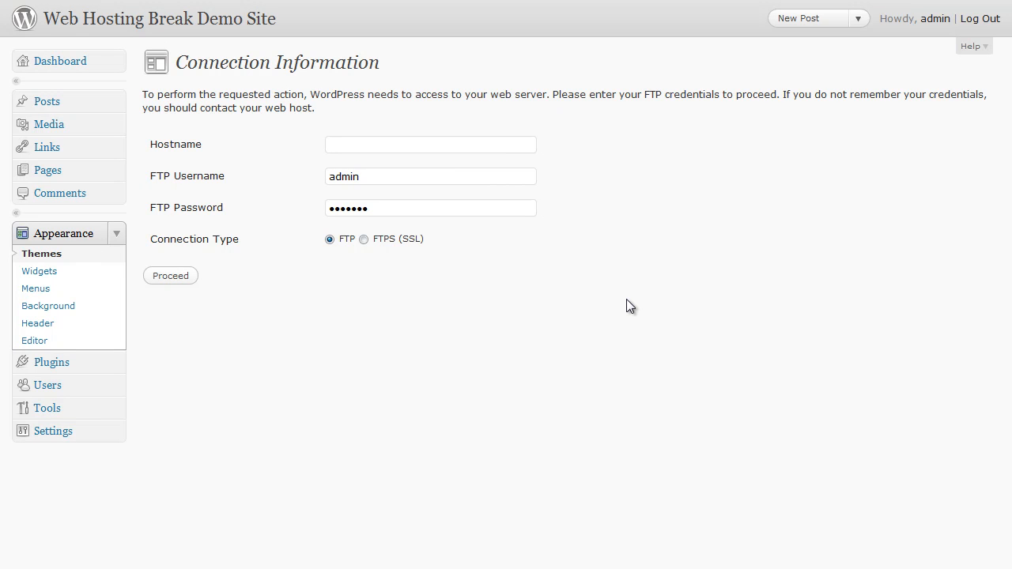
pyautogui.write('ftp.')
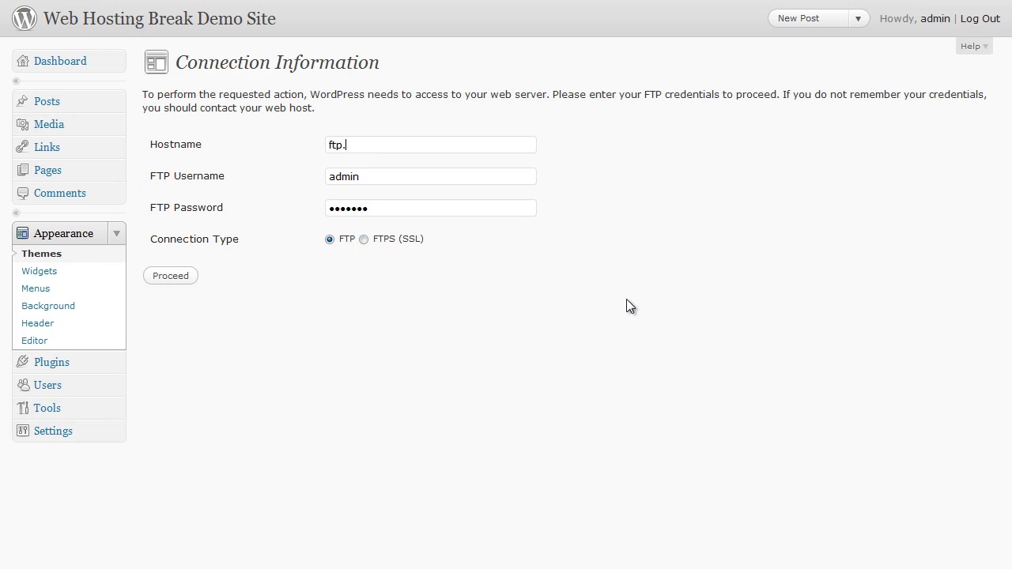
pyautogui.write('yoursite.com')
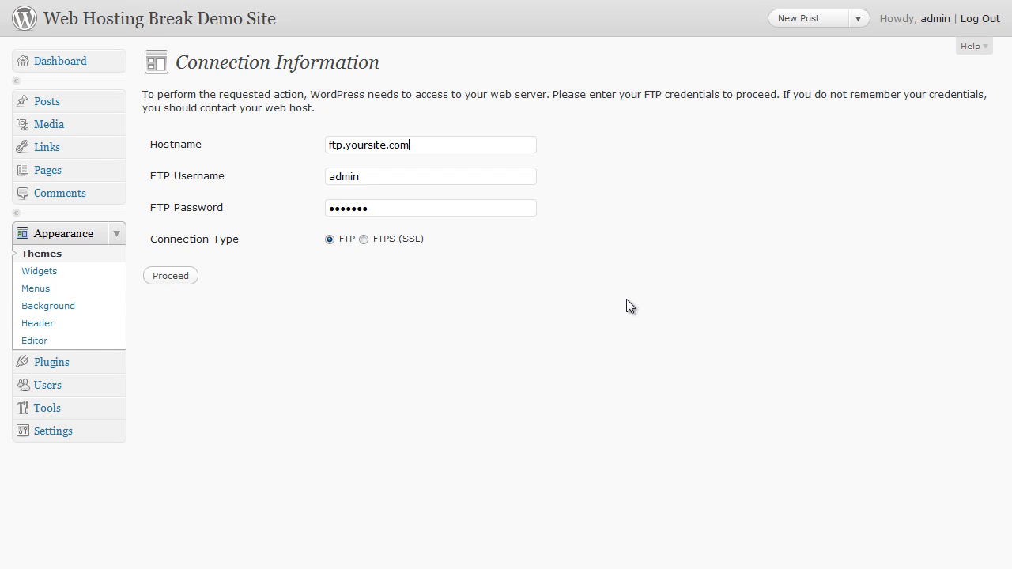
pyautogui.tripleClick(377, 146)
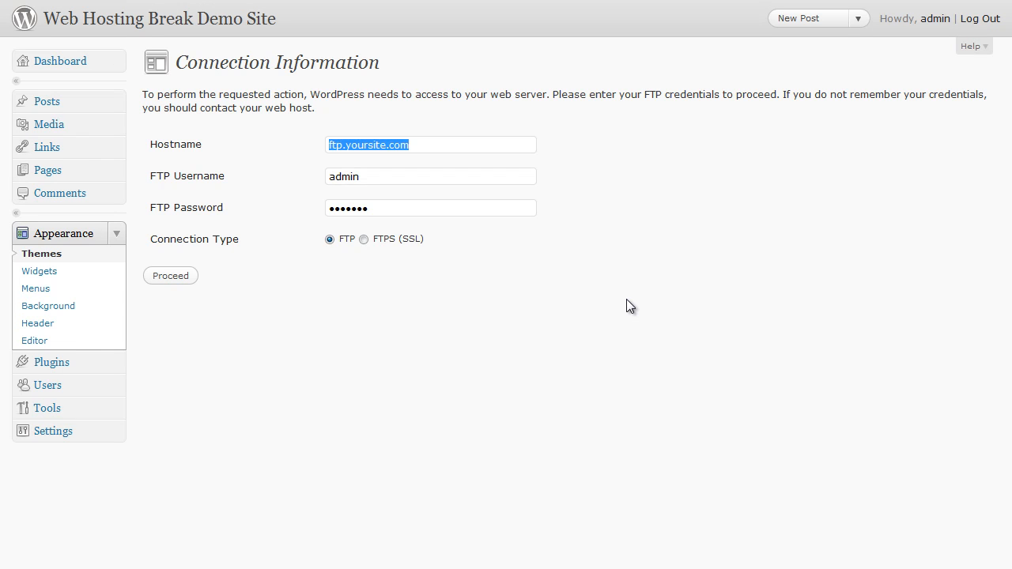
pyautogui.write('ftp.whbdem')
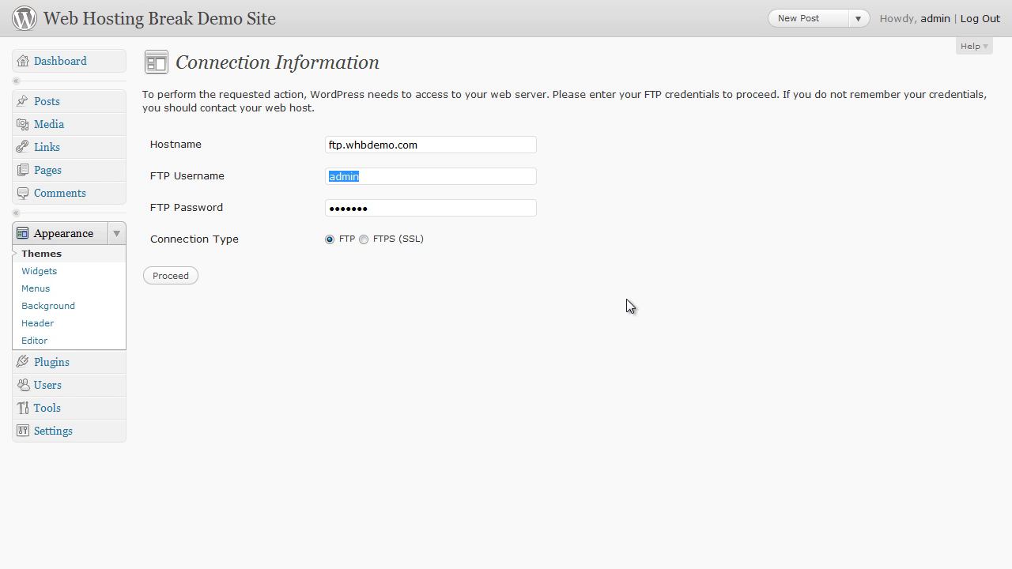
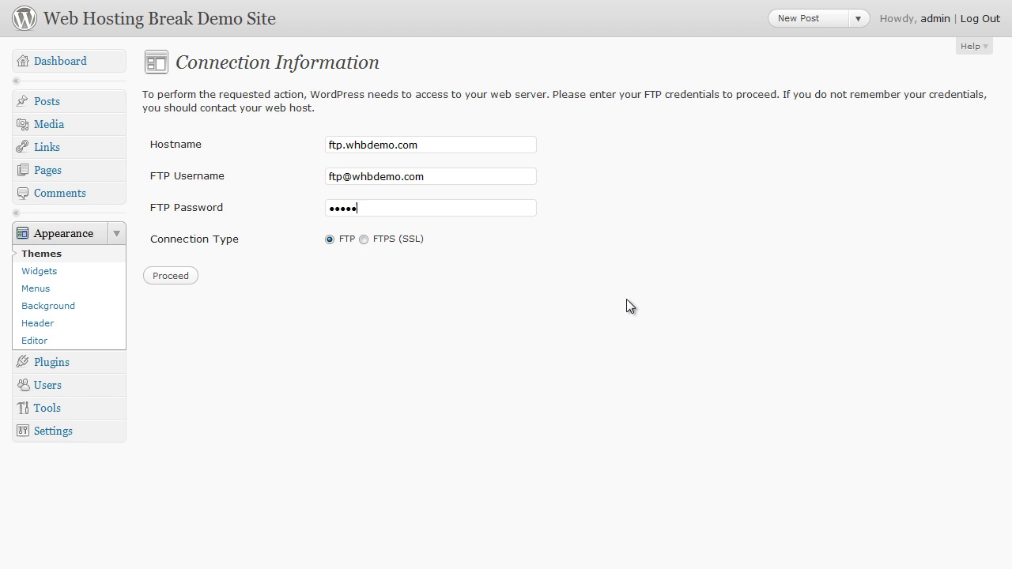
pyautogui.moveTo(182, 291)
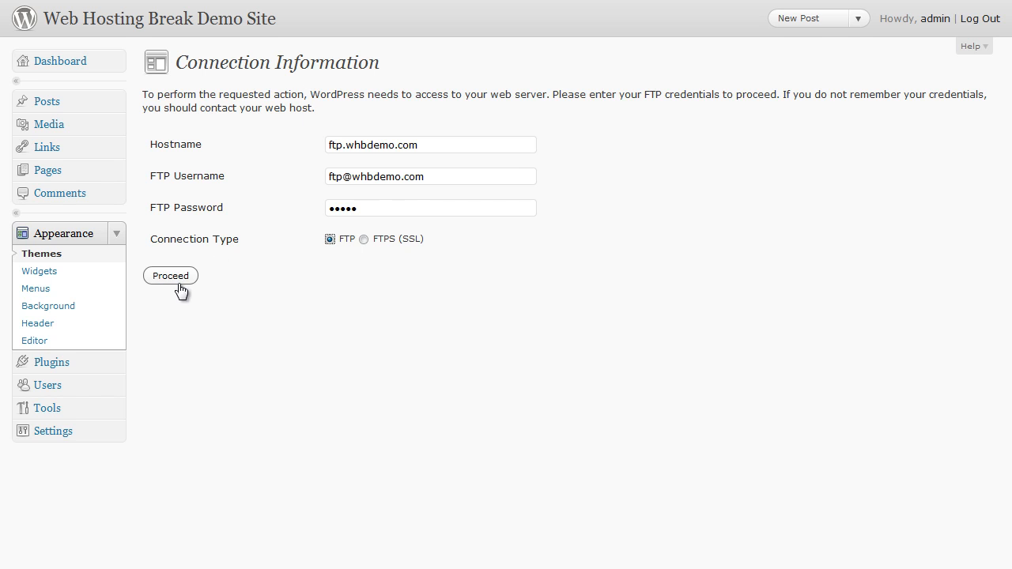
# Step: Proceed with the FTP credentials so Mystique 2.4.2 downloads, unpacks and installs
pyautogui.click(171, 276)
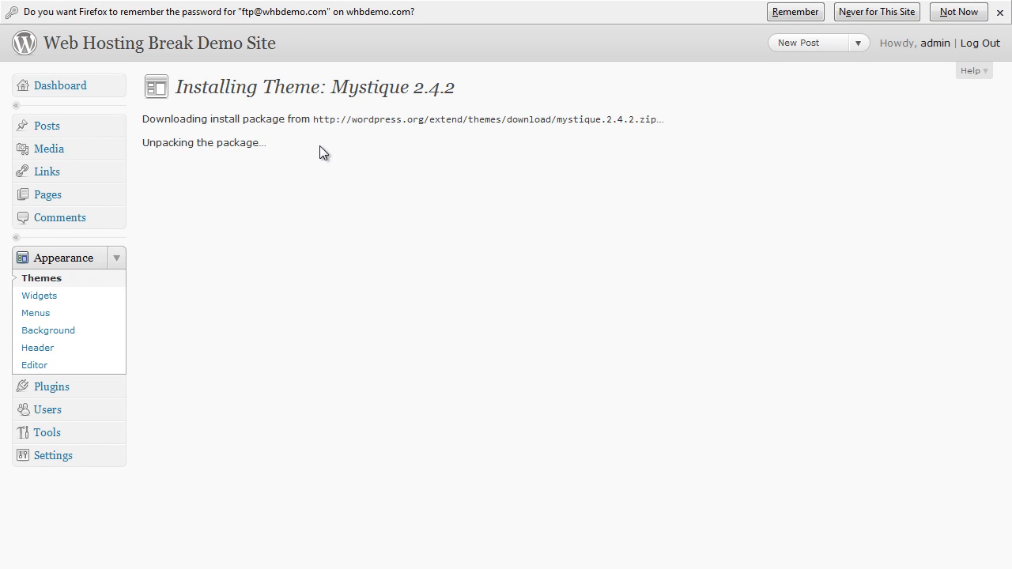
pyautogui.moveTo(838, 376)
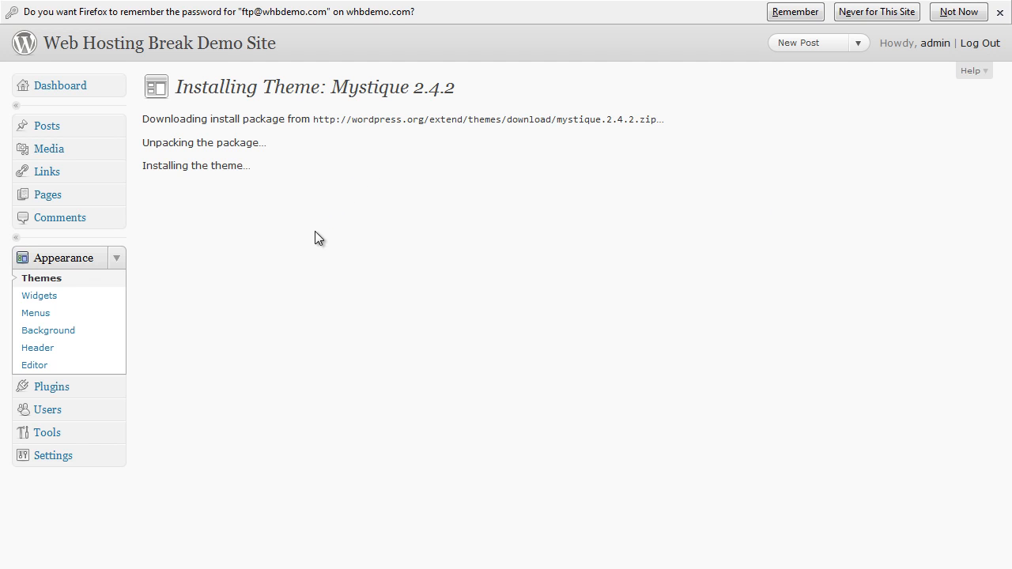
pyautogui.moveTo(645, 231)
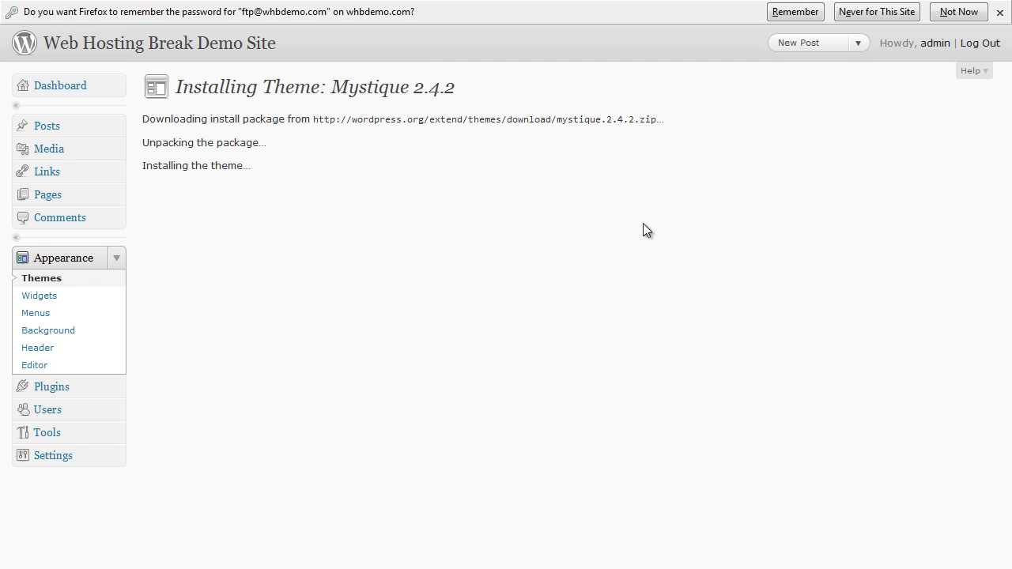
pyautogui.moveTo(519, 212)
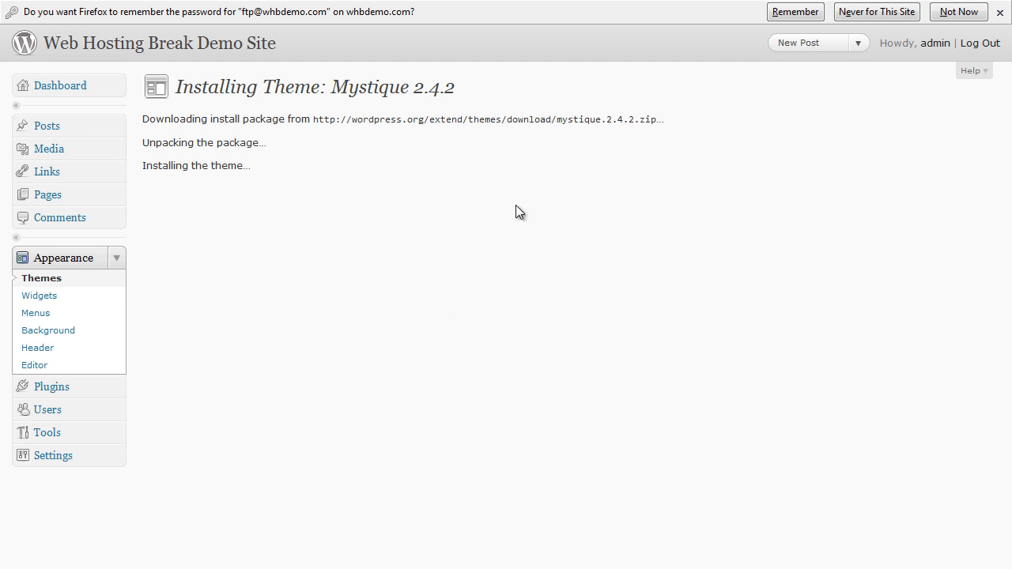
pyautogui.moveTo(318, 174)
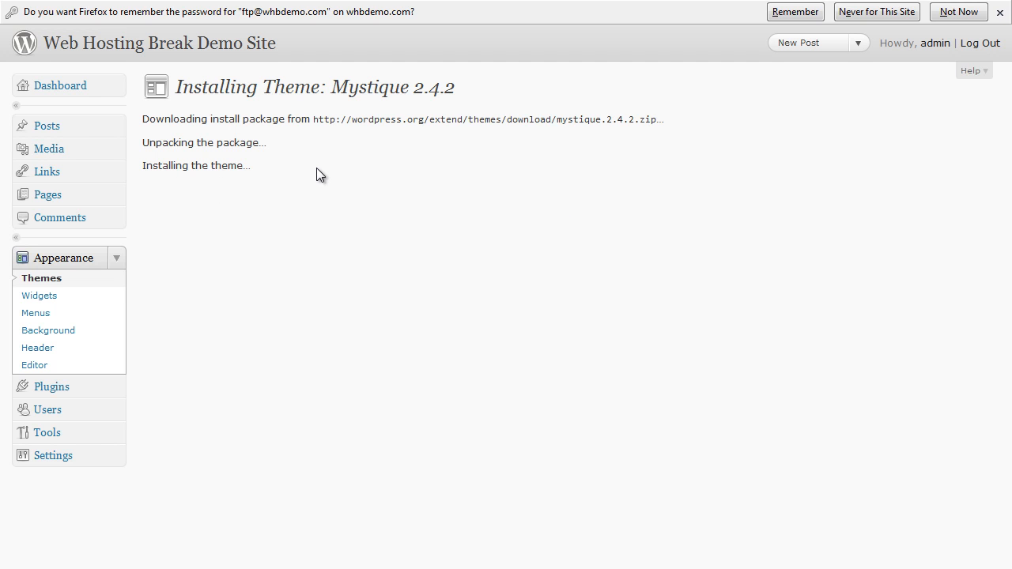
pyautogui.moveTo(278, 183)
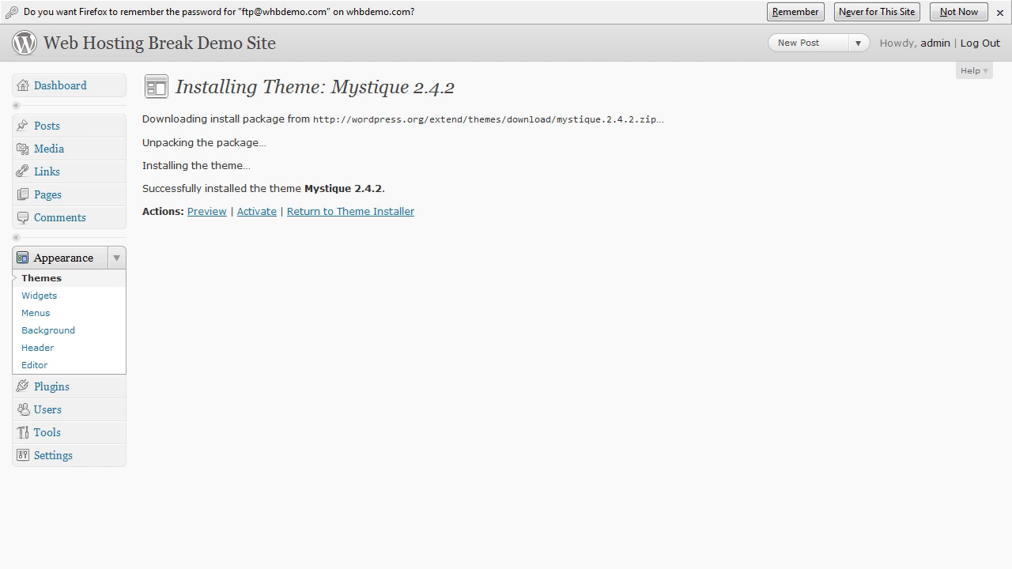
pyautogui.moveTo(562, 344)
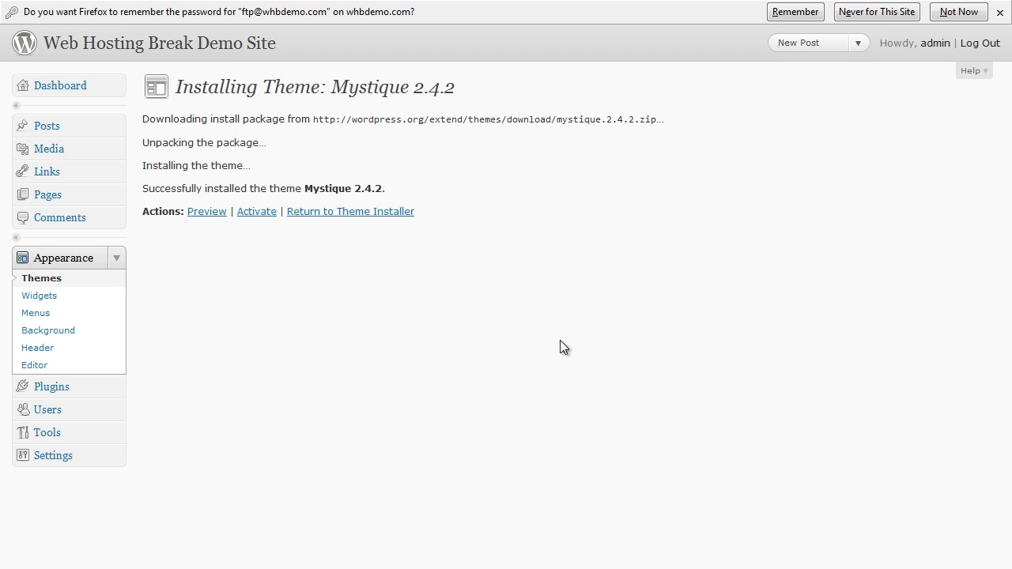
pyautogui.moveTo(256, 212)
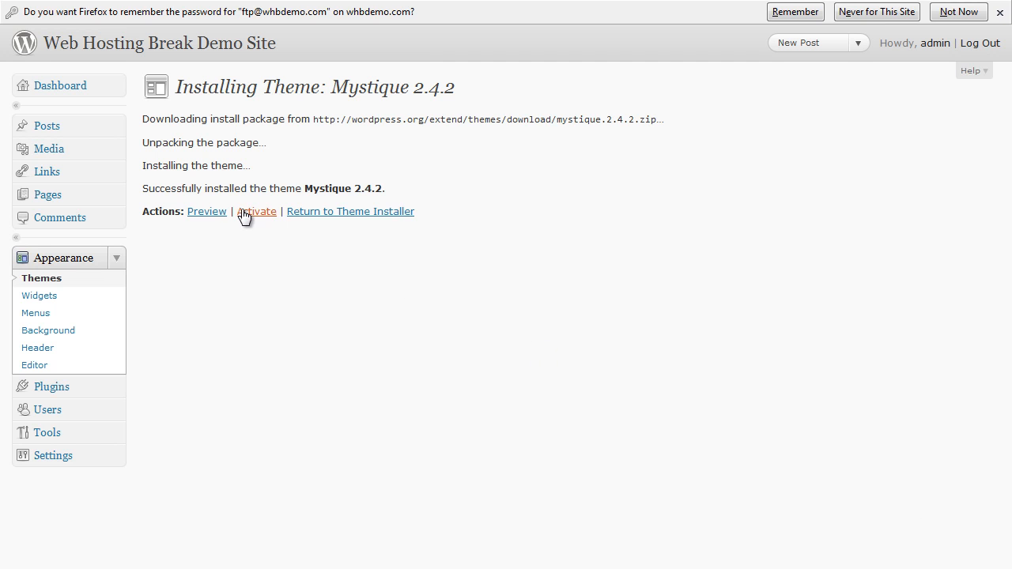
pyautogui.moveTo(254, 216)
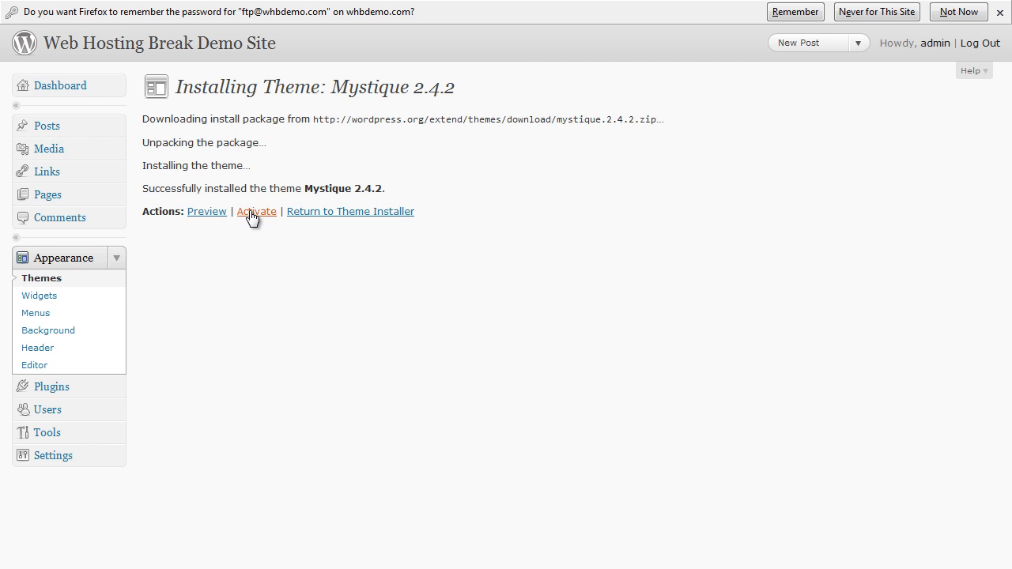
# Step: Activate Mystique 2.4.2 as the site's current theme
pyautogui.click(256, 212)
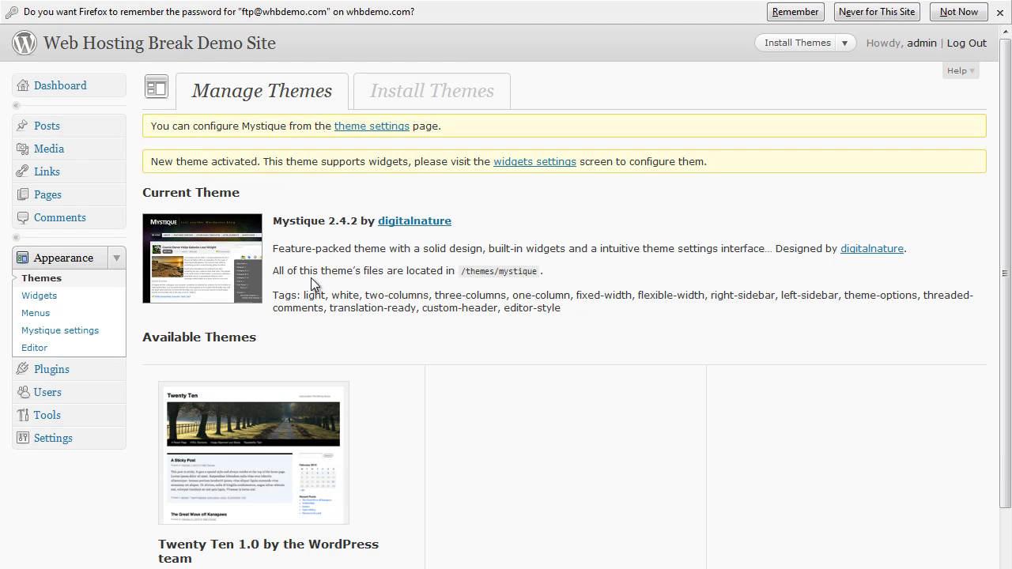
pyautogui.moveTo(300, 62)
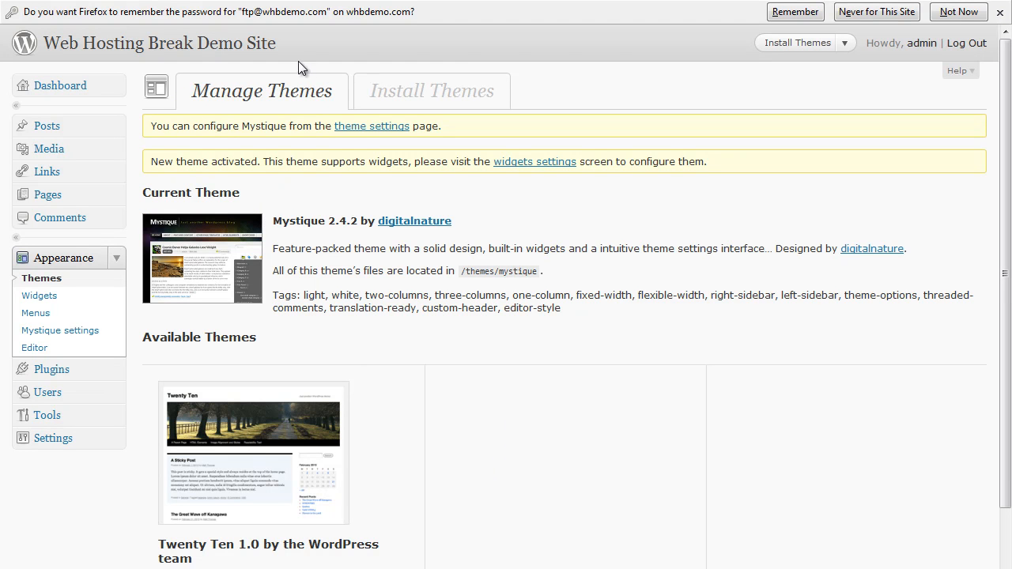
pyautogui.moveTo(117, 51)
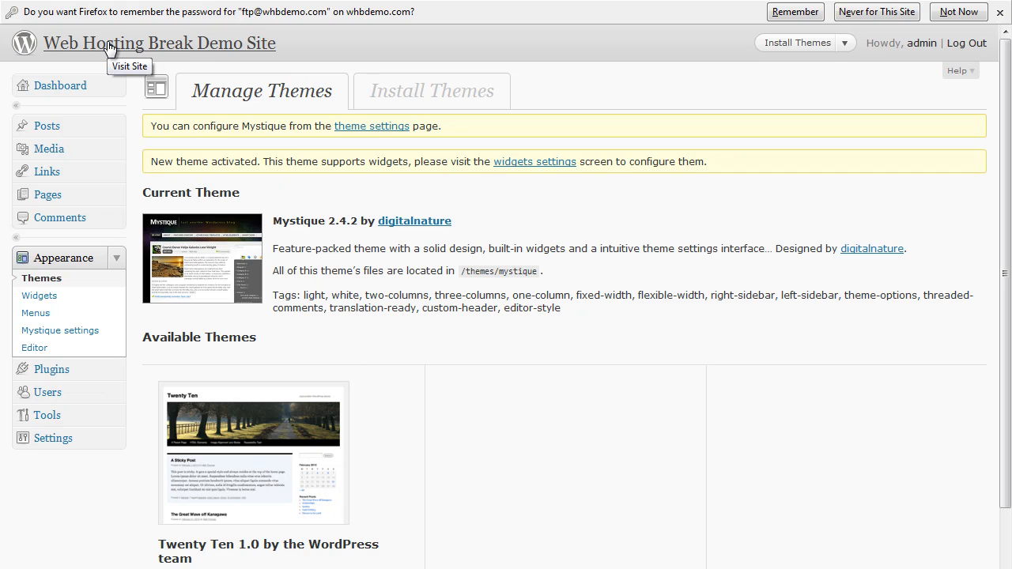
pyautogui.moveTo(79, 53)
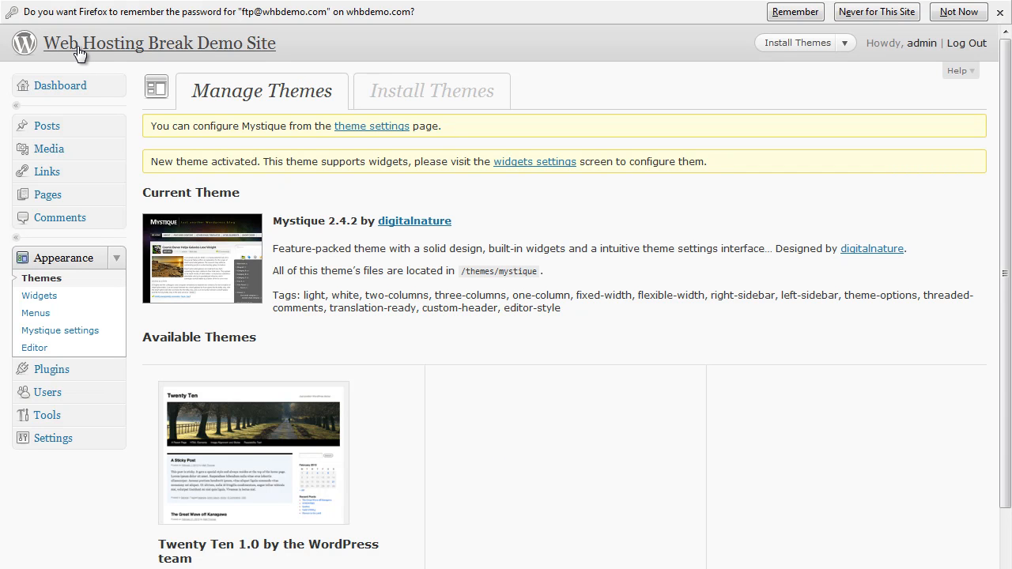
pyautogui.moveTo(668, 52)
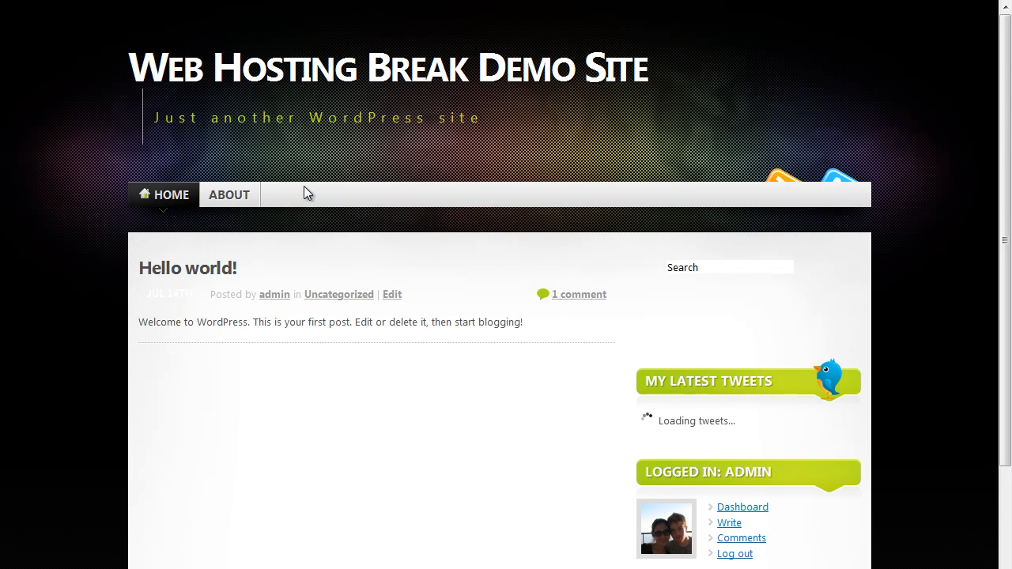
# Step: Scroll the Mystique-styled front page down to the blogroll and back to the top
pyautogui.scroll(-3)
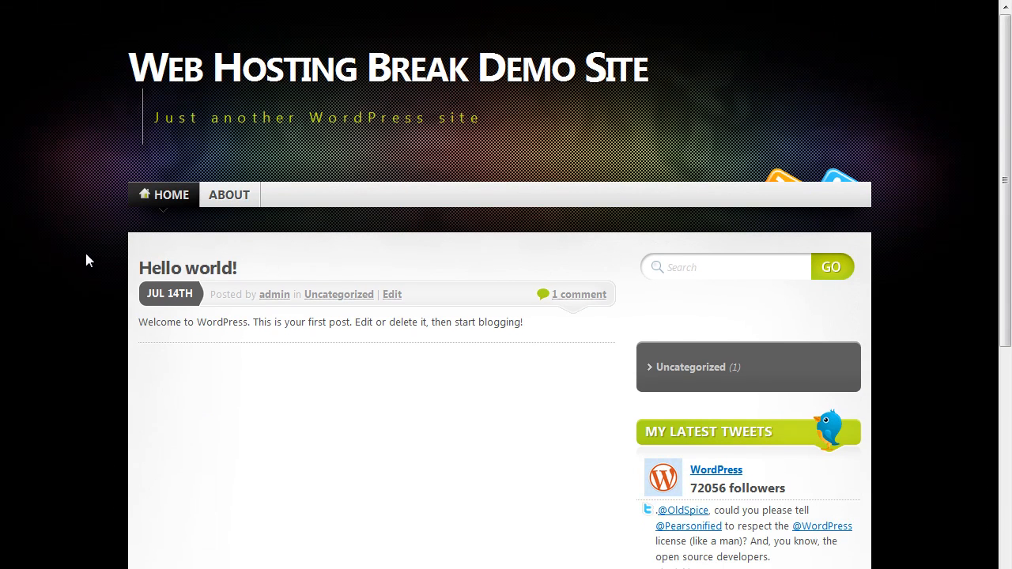
pyautogui.scroll(-3)
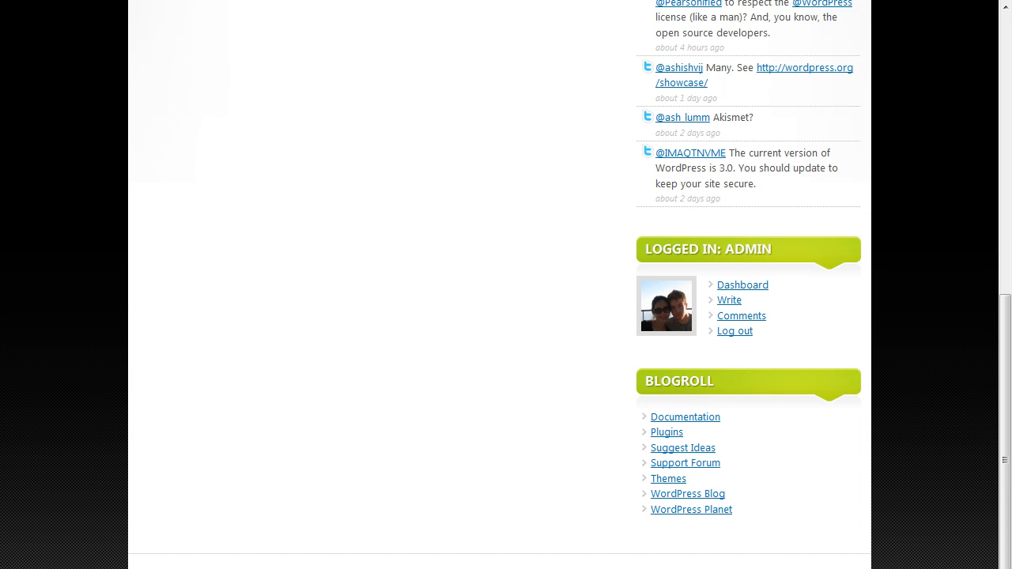
pyautogui.scroll(3)
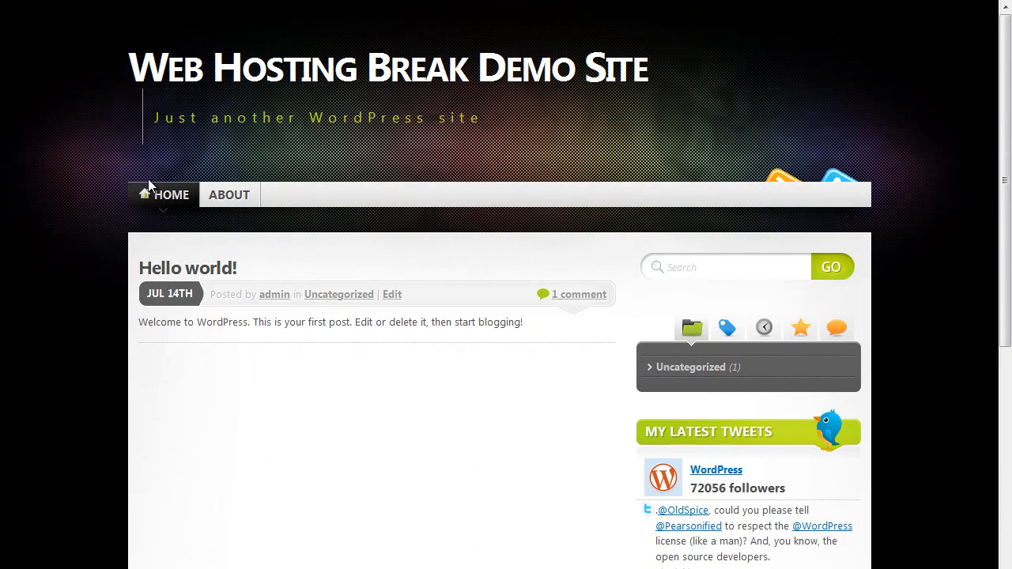
pyautogui.moveTo(136, 71)
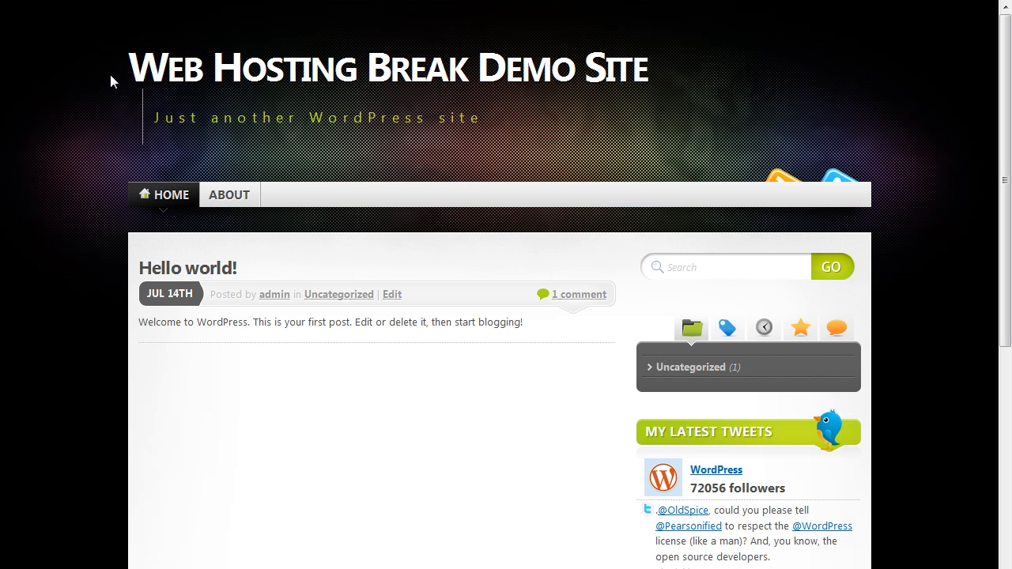
pyautogui.moveTo(334, 282)
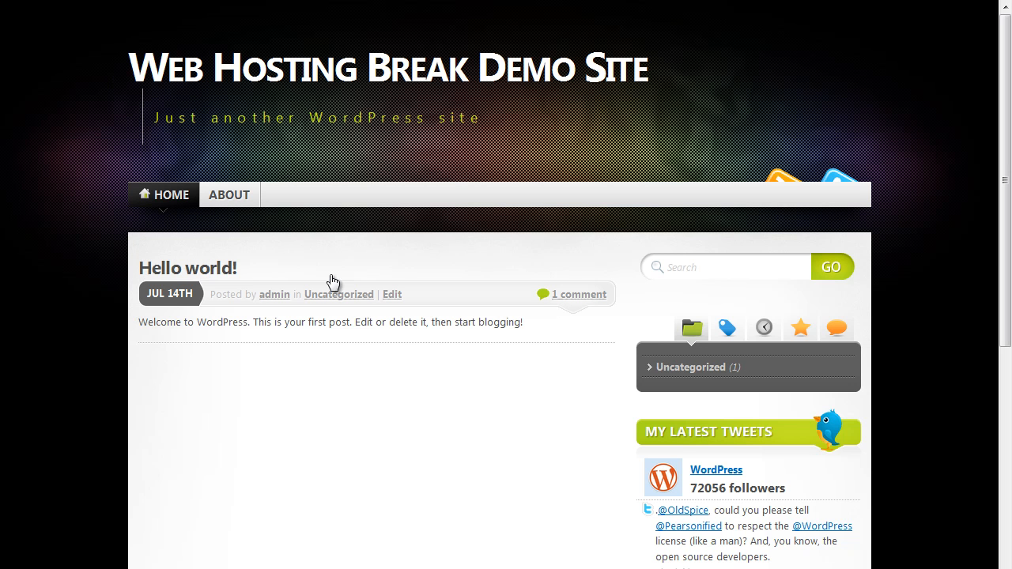
pyautogui.moveTo(557, 331)
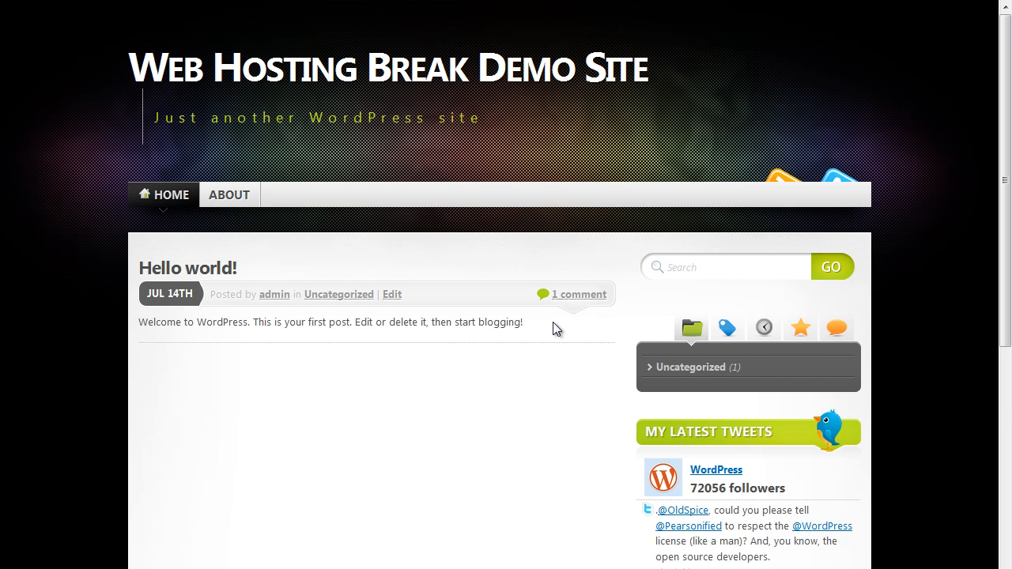